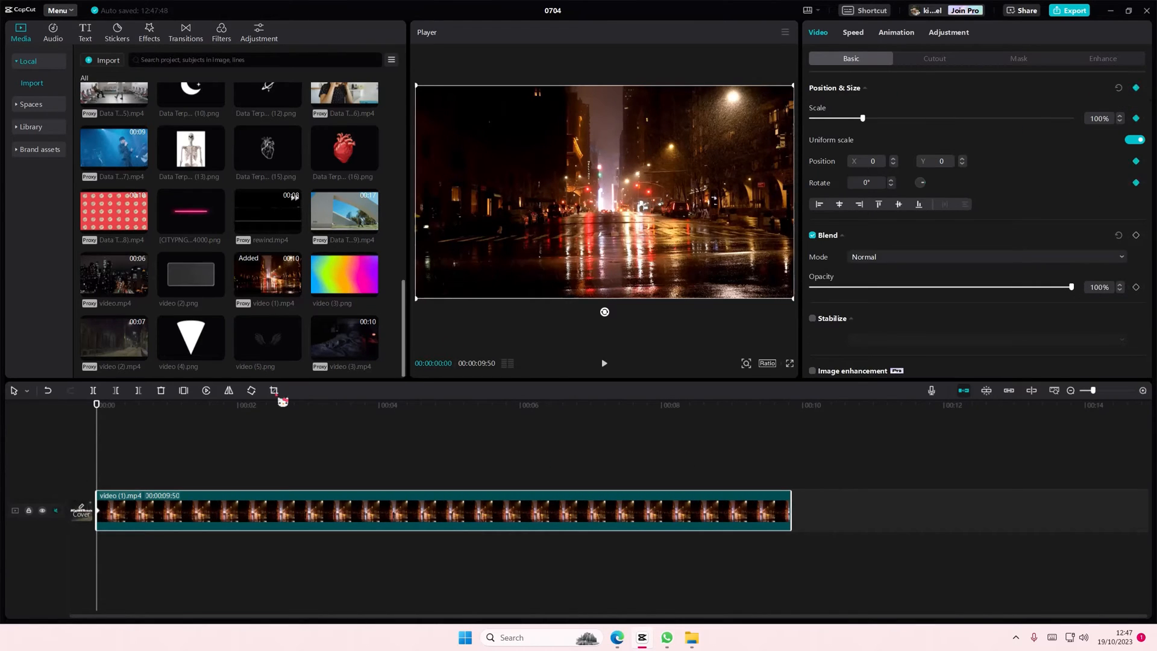
Keyframe the night street clip's scale from 100% at its start to 140% shortly after.
left_click(183, 404)
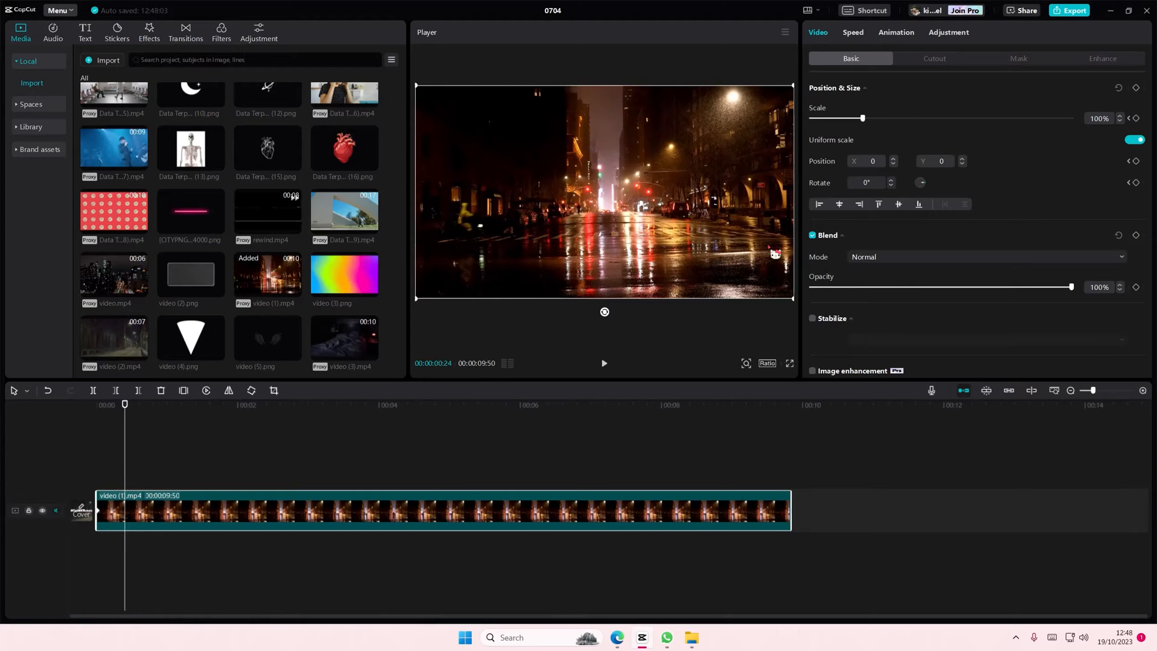
left_click_drag(862, 118, 884, 118)
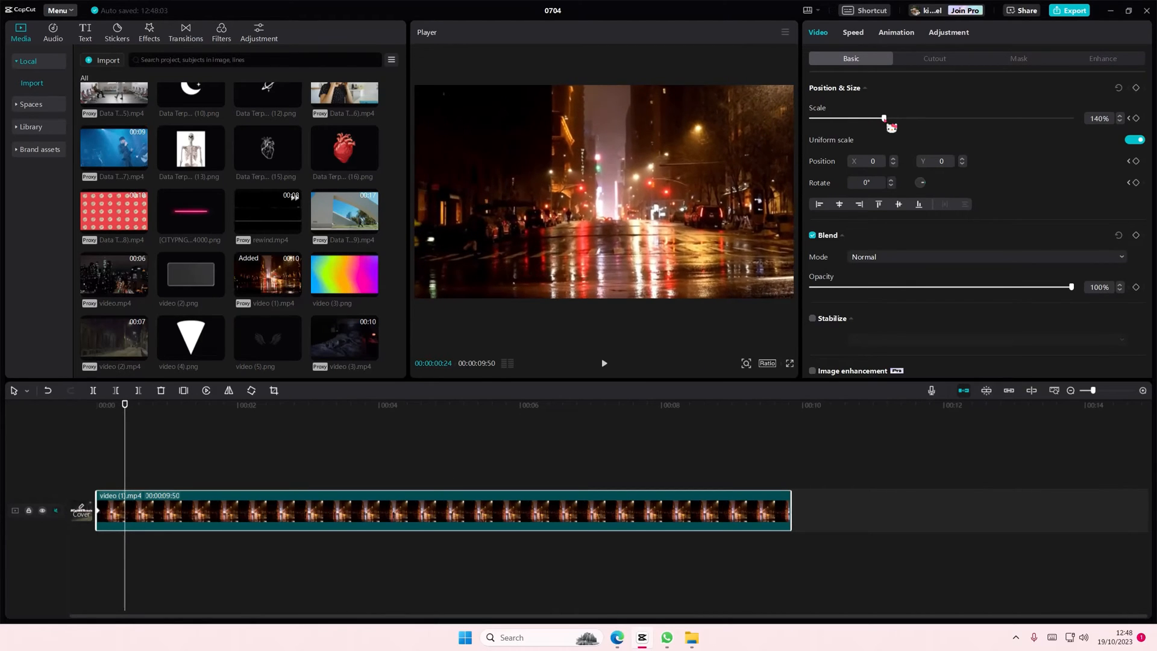
left_click_drag(885, 119, 880, 118)
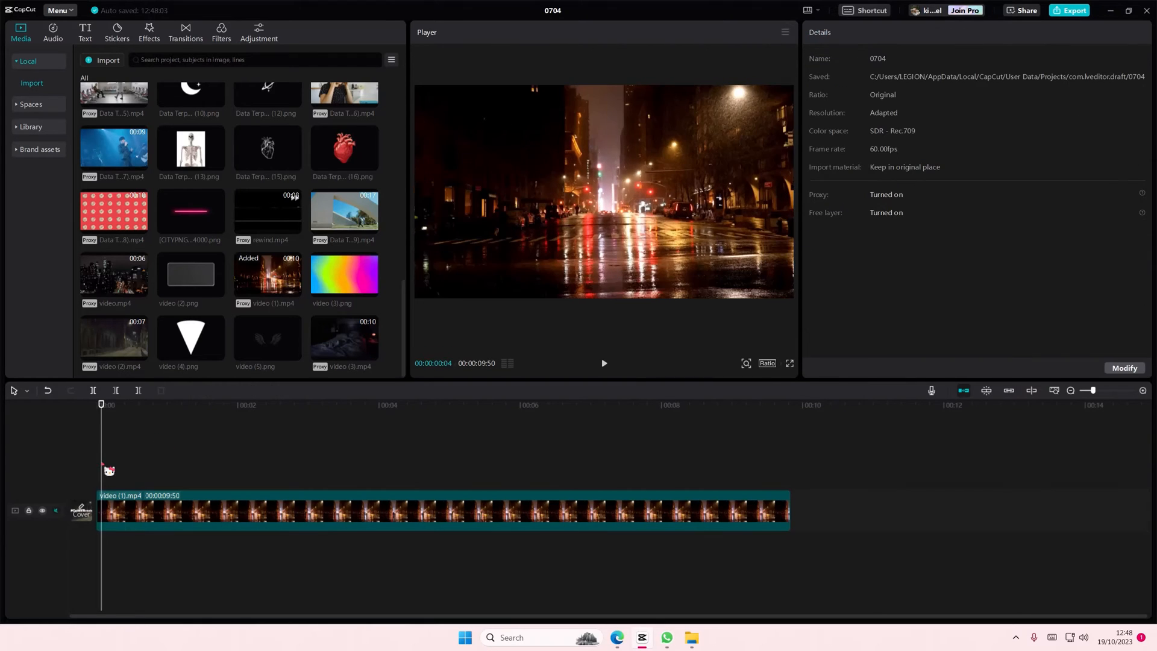
left_click(157, 403)
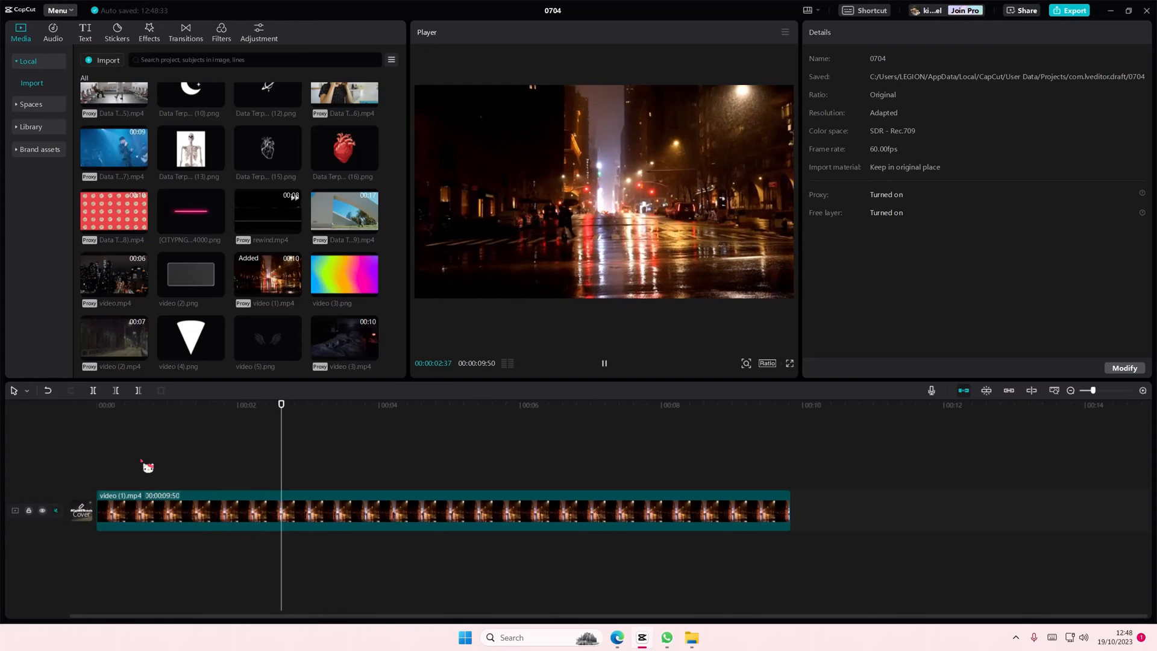
left_click(422, 405)
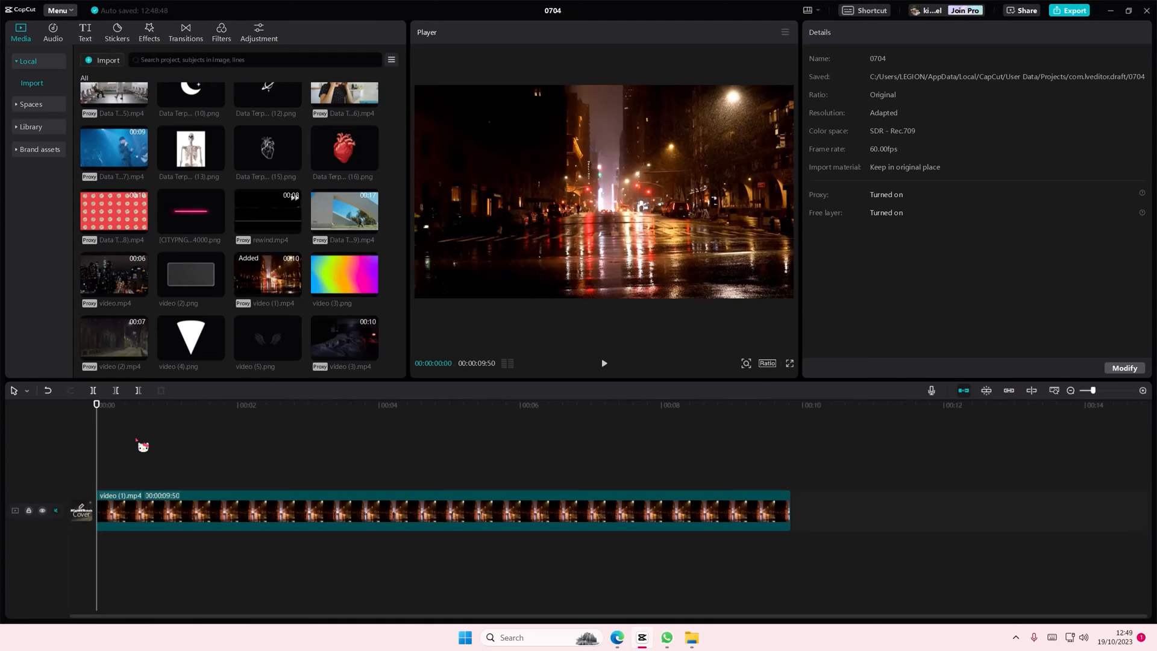
left_click(603, 363)
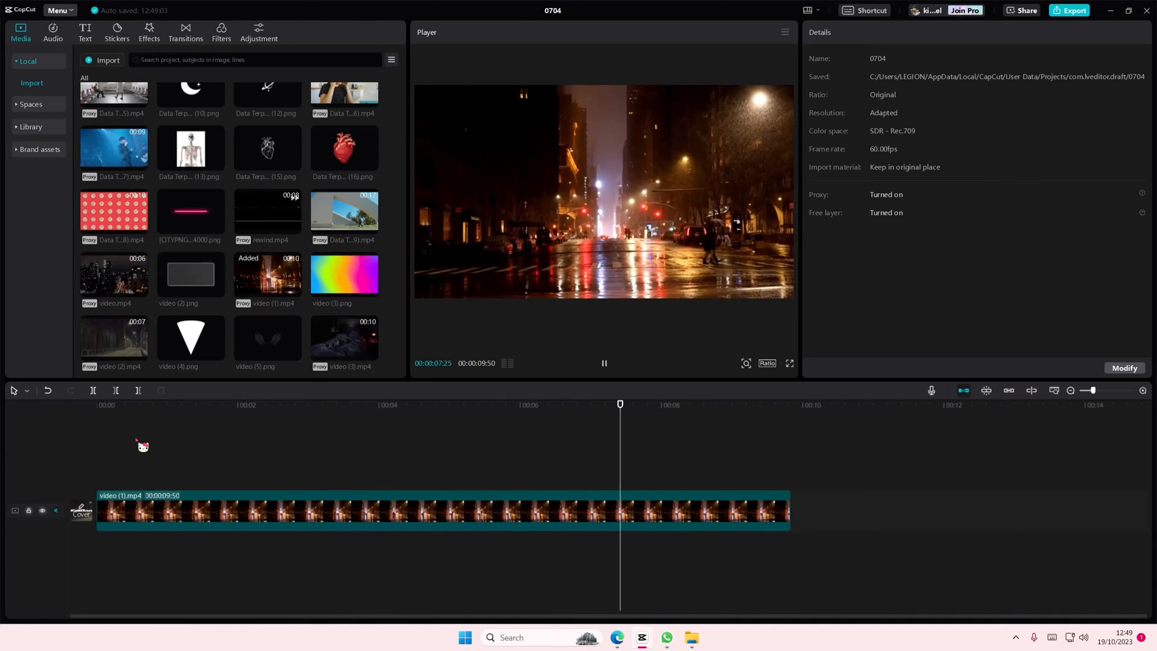
left_click(604, 363)
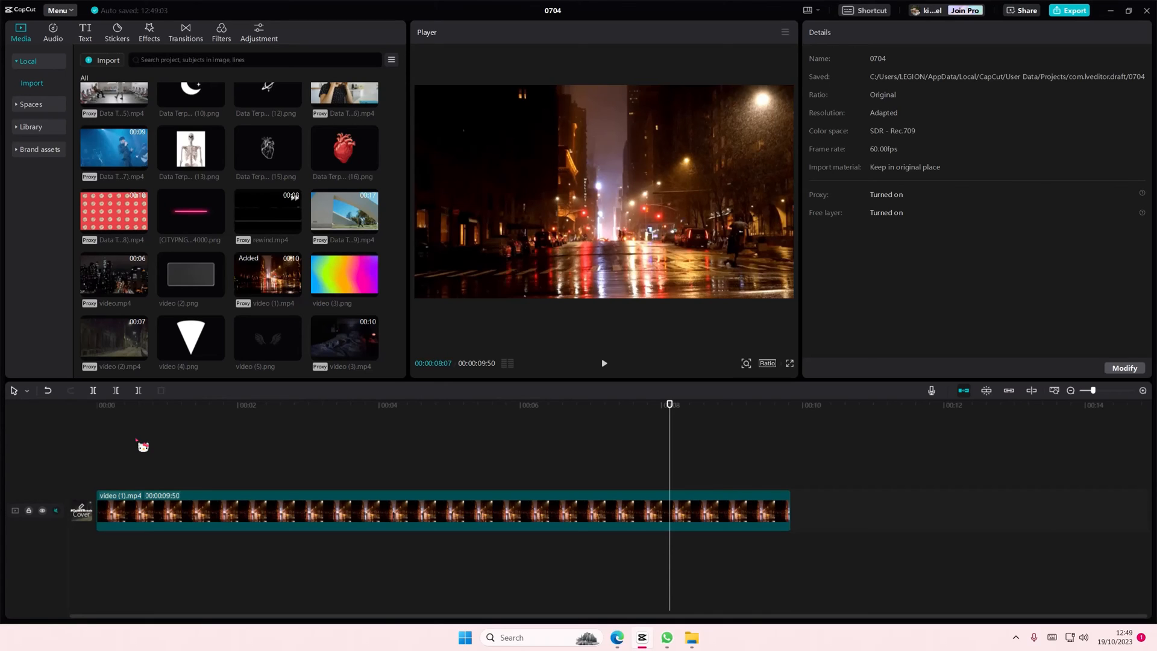
mouse_move(574, 428)
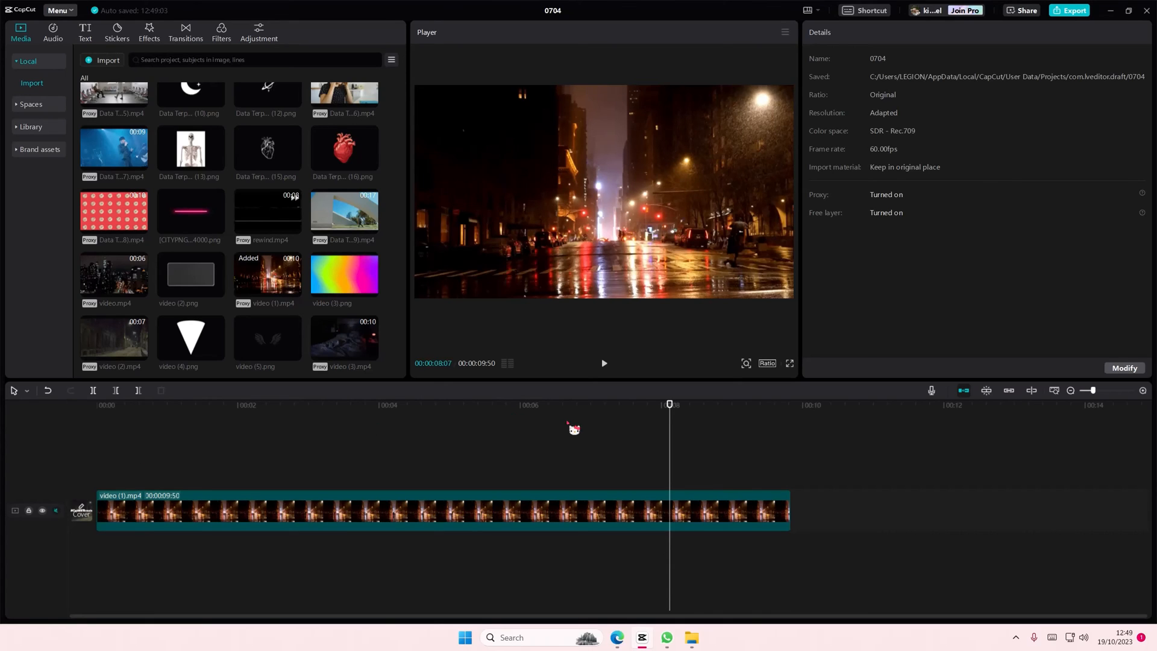
mouse_move(639, 434)
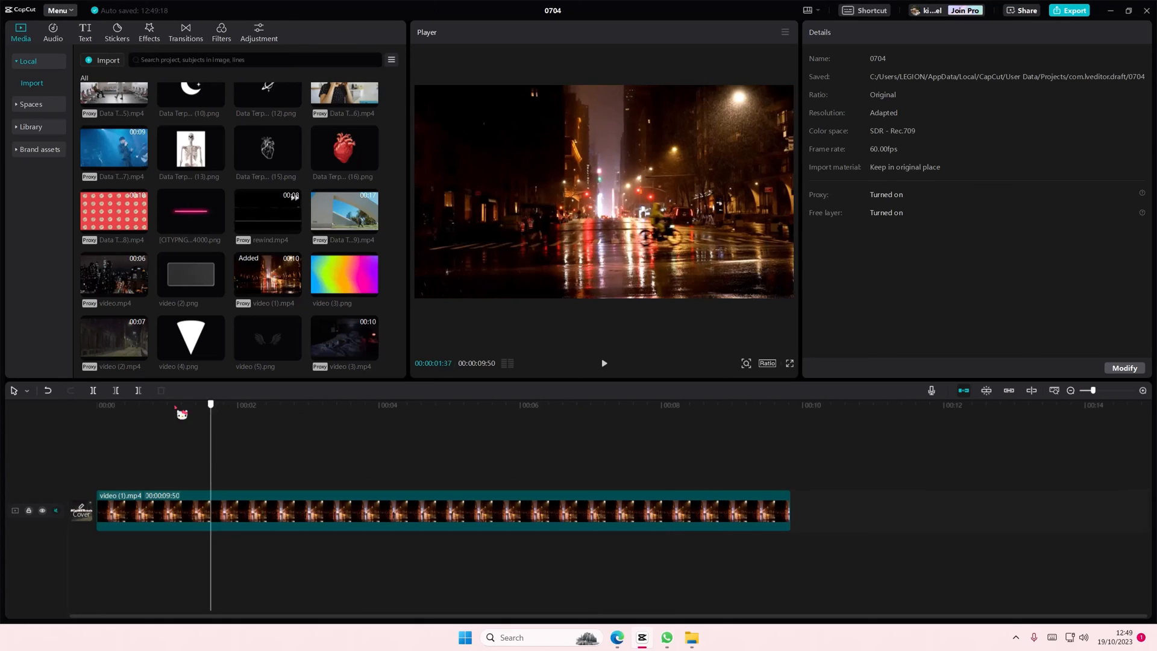
left_click(96, 404)
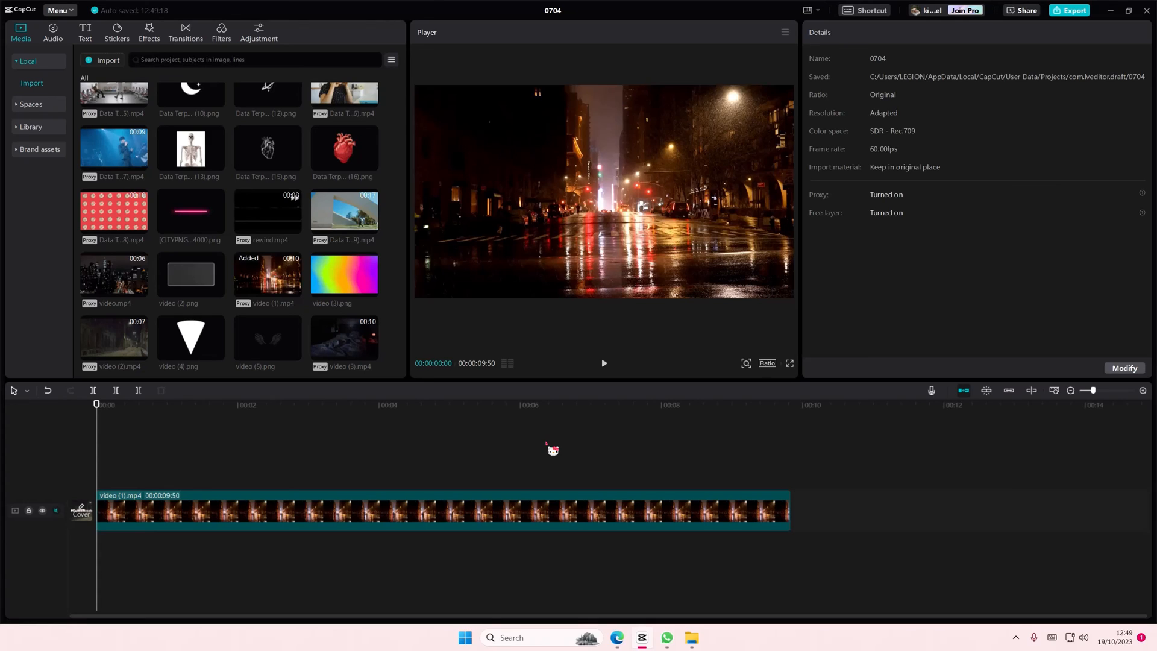
mouse_move(967, 515)
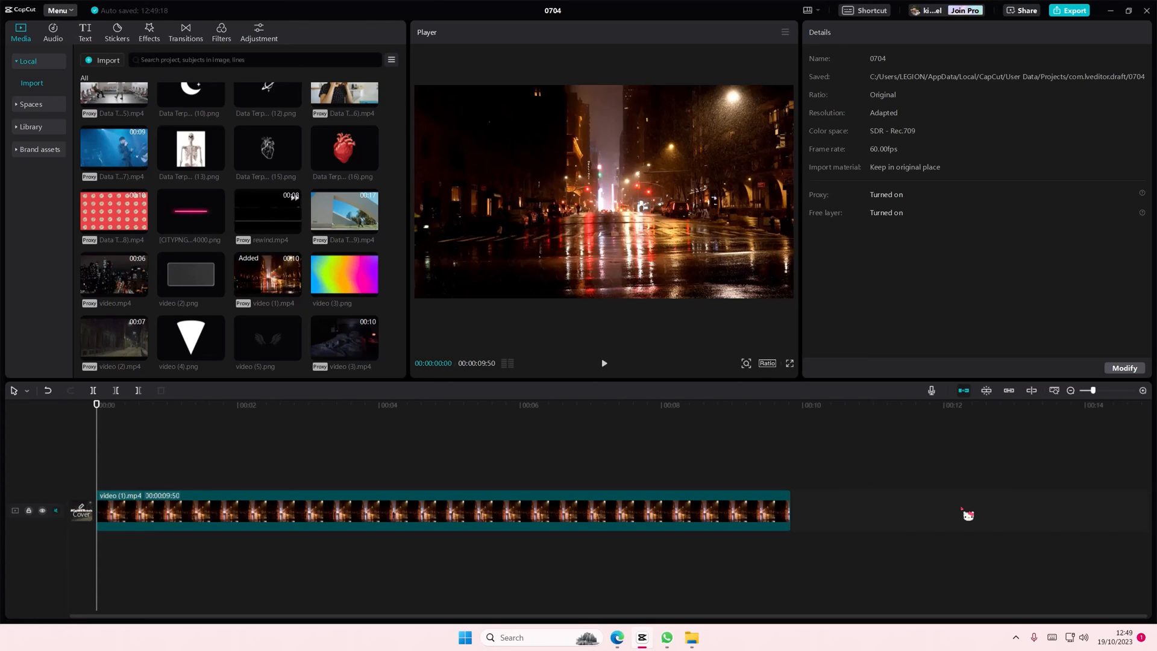